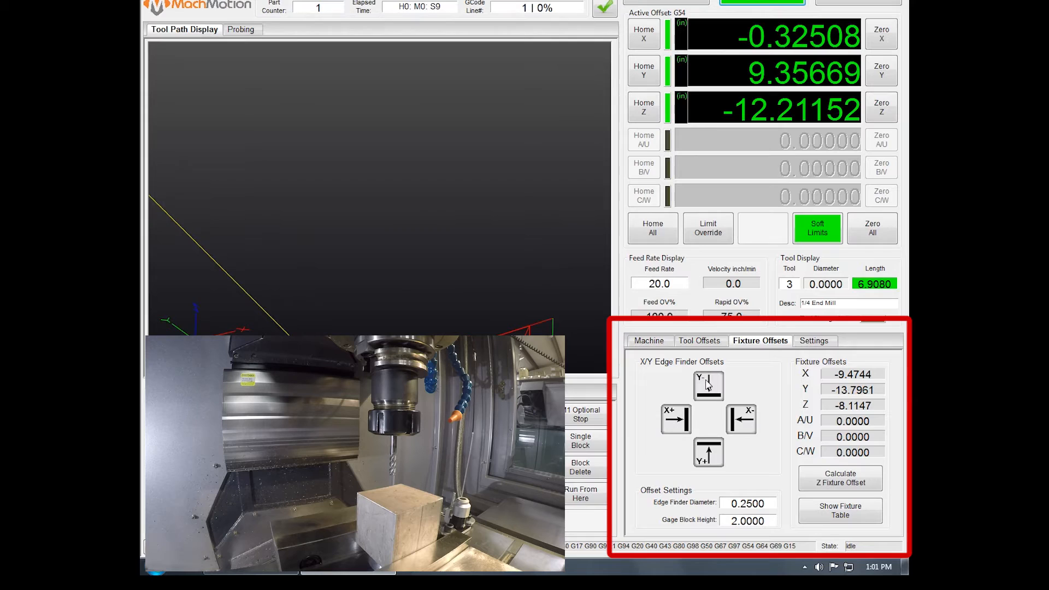
# Record the Y fixture offset from the found edge, giving -4.5644
pyautogui.click(708, 385)
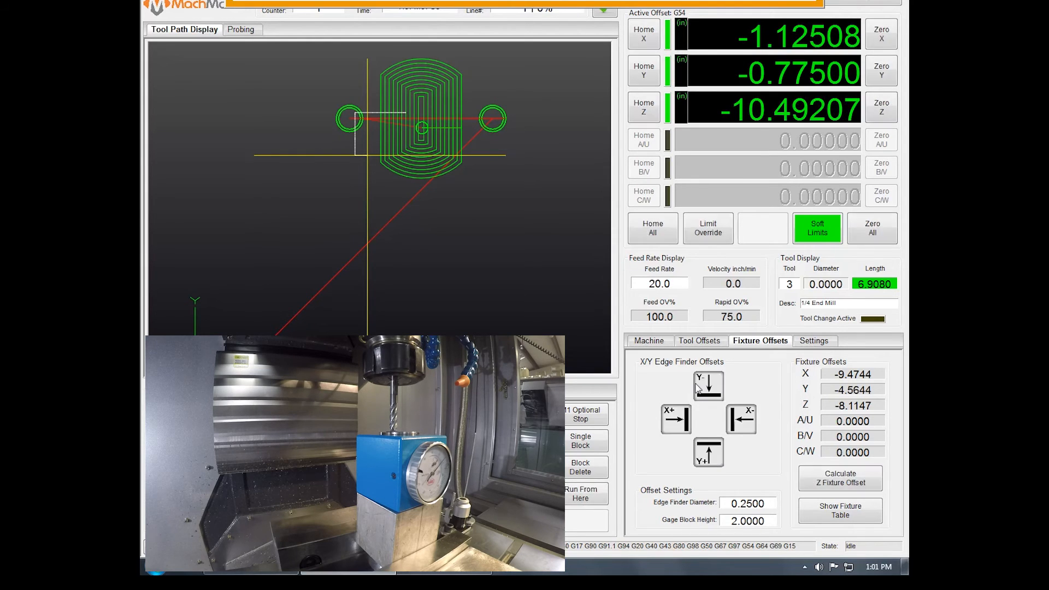
# Calculate and confirm the Z fixture offset from the 2-inch gauge block (-20.6226, Z at 2.00000)
pyautogui.click(709, 386)
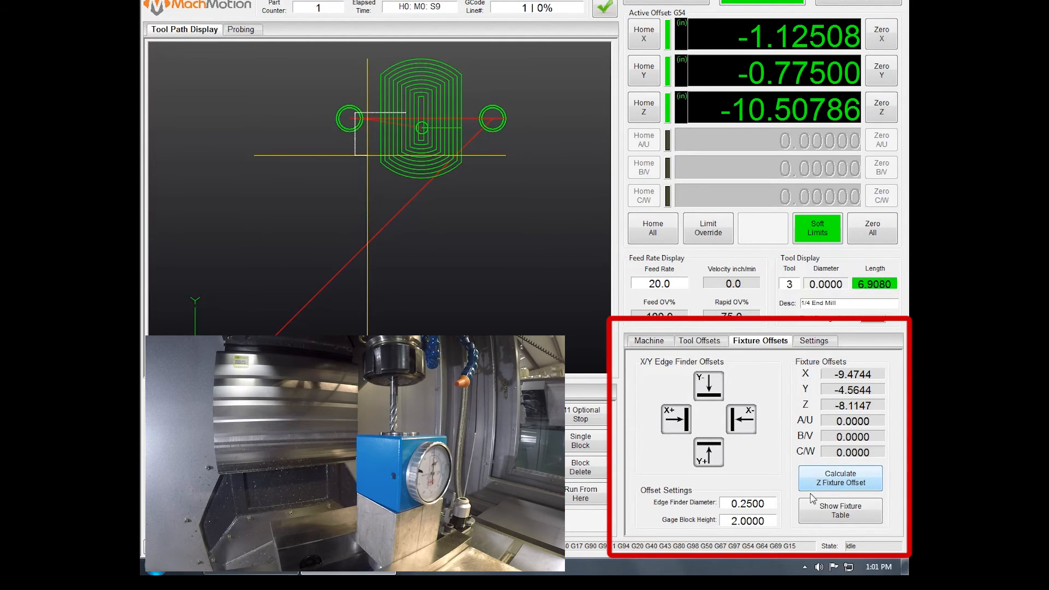
pyautogui.moveTo(835, 492)
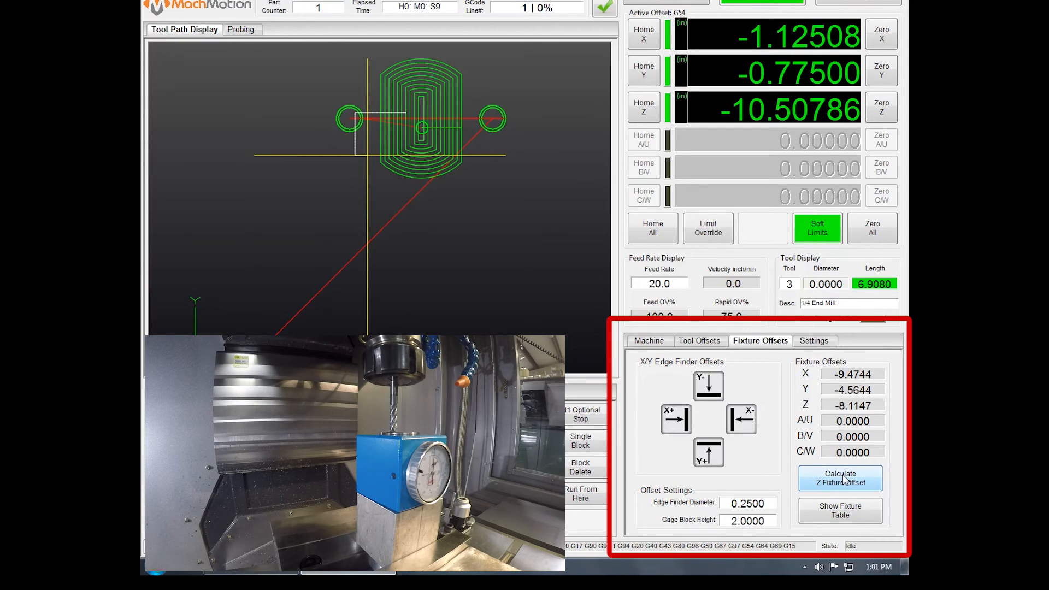
pyautogui.click(840, 478)
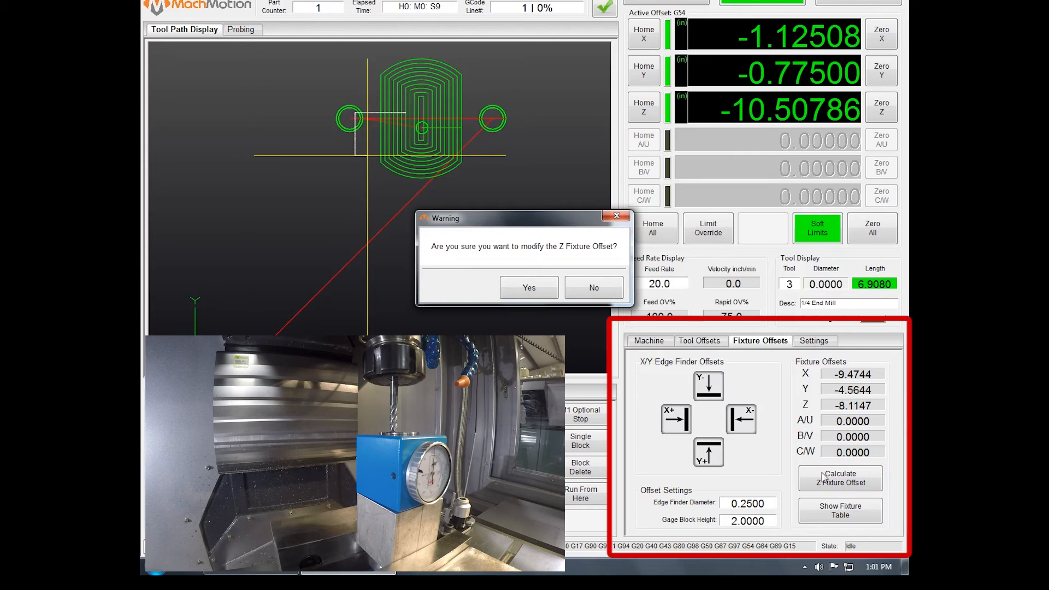
pyautogui.click(529, 287)
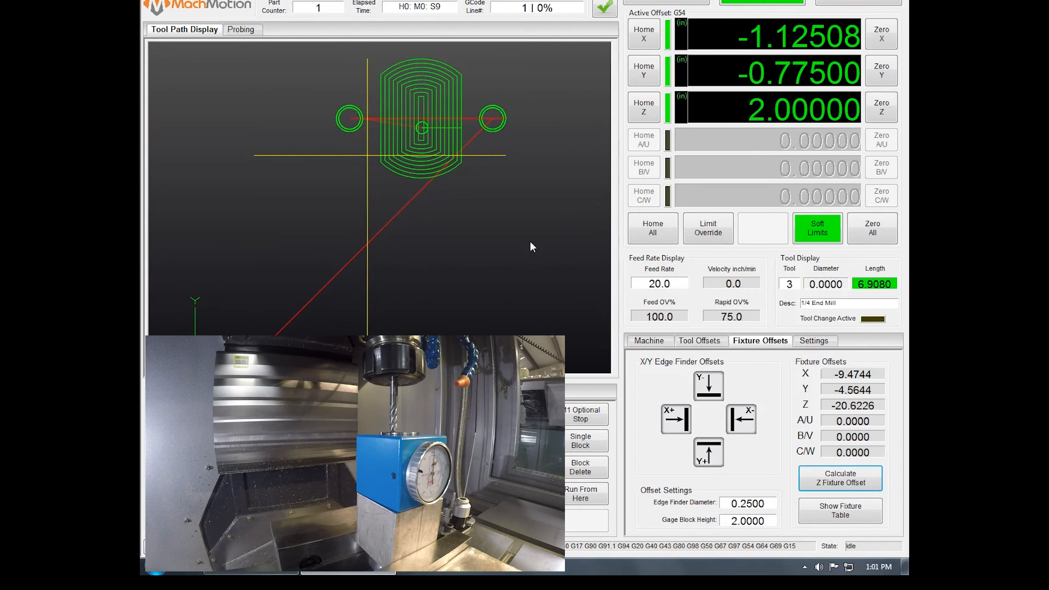